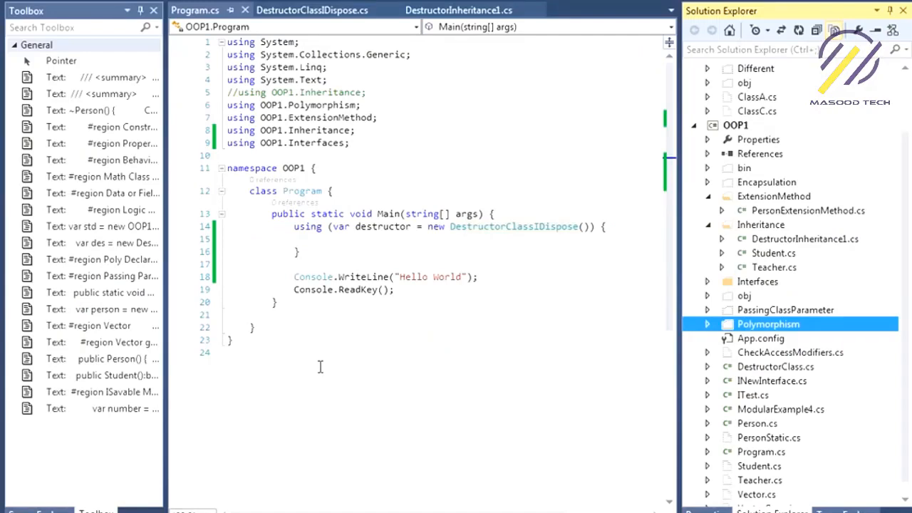
# Step: Select the Encapsulation folder to list the EncapPerson1–EncapPerson4 class files
pyautogui.click(767, 182)
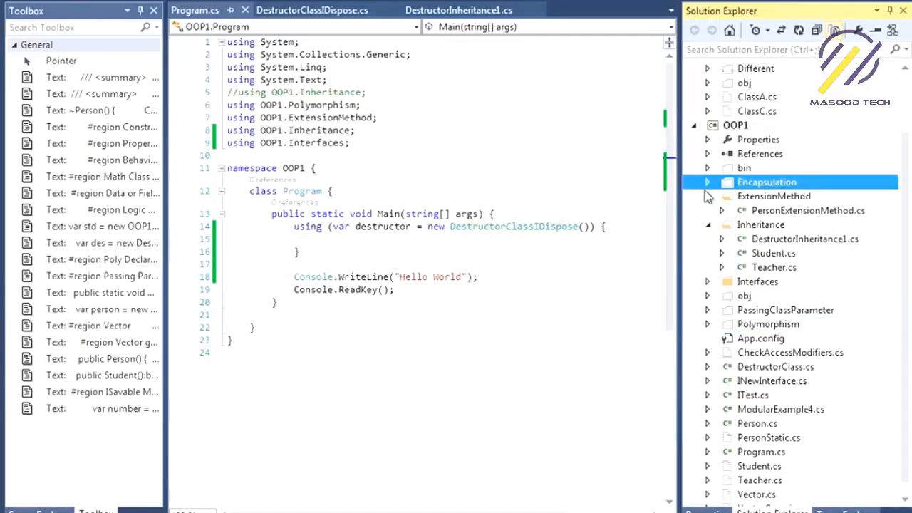
pyautogui.rightClick(767, 182)
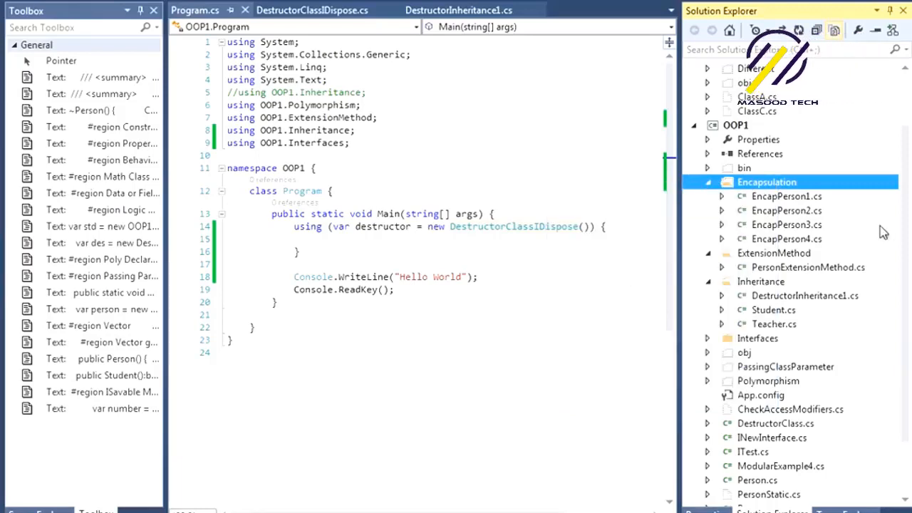
# Step: Open EncapPerson1.cs, scroll its fields, and collapse then re-expand the Getter or Setters region
pyautogui.doubleClick(787, 196)
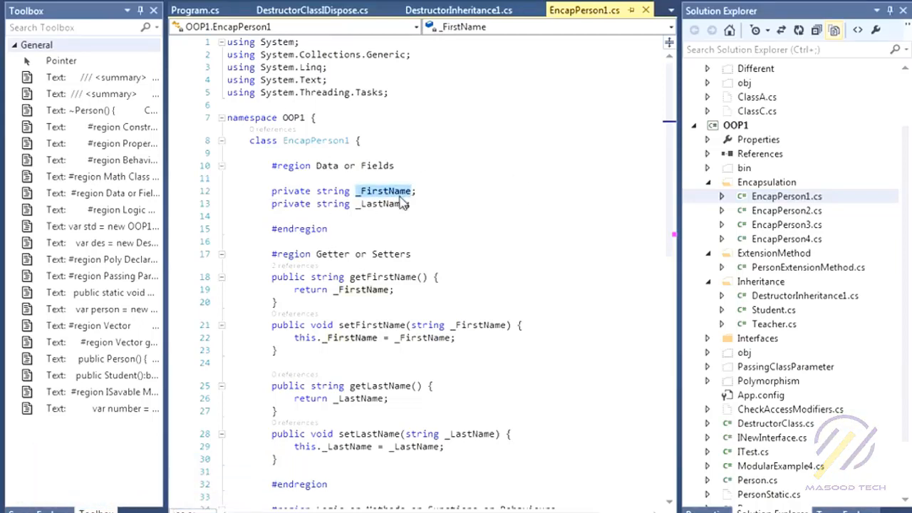
pyautogui.scroll(-3)
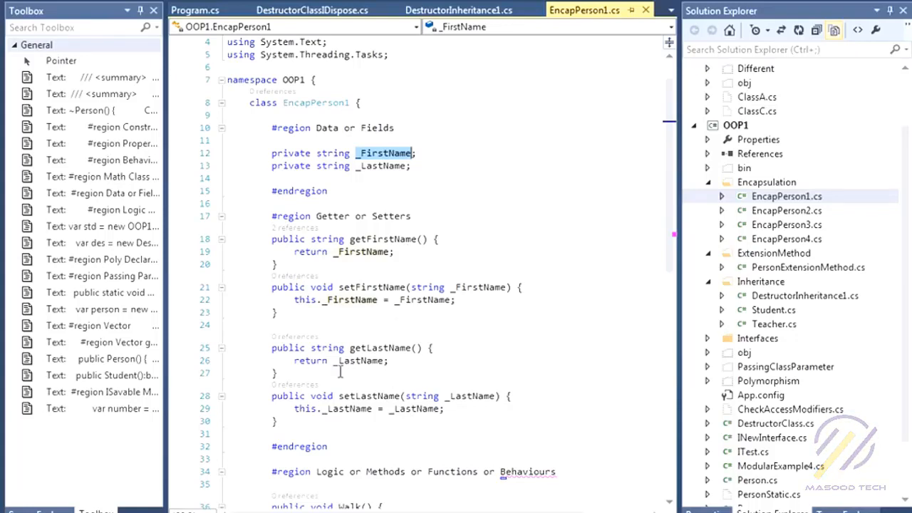
pyautogui.moveTo(419, 387)
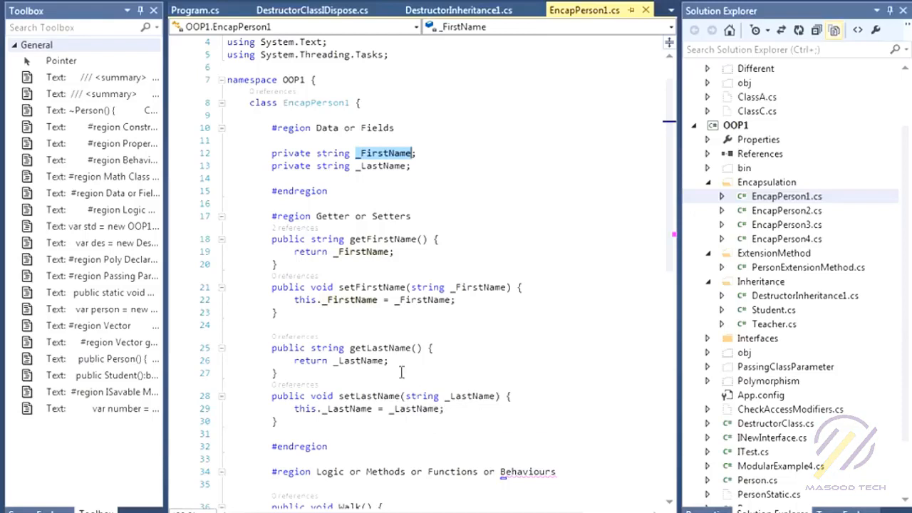
pyautogui.click(222, 216)
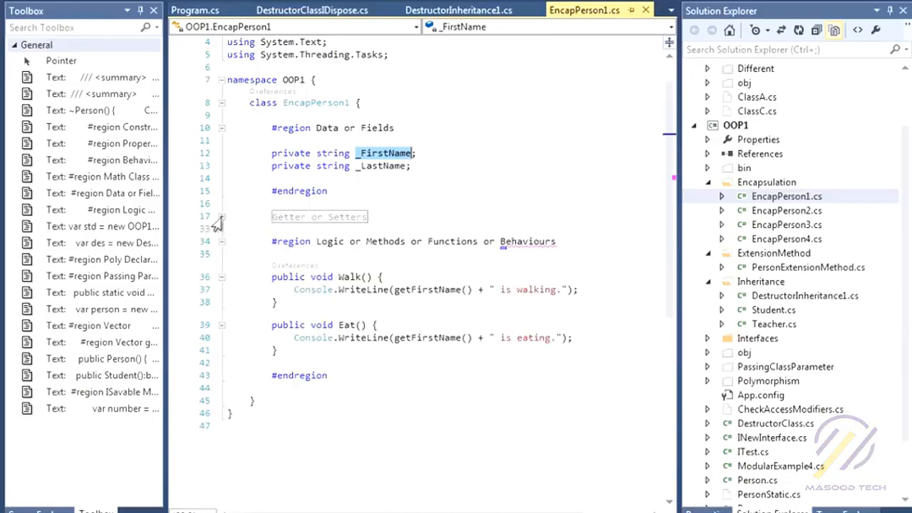
pyautogui.click(222, 216)
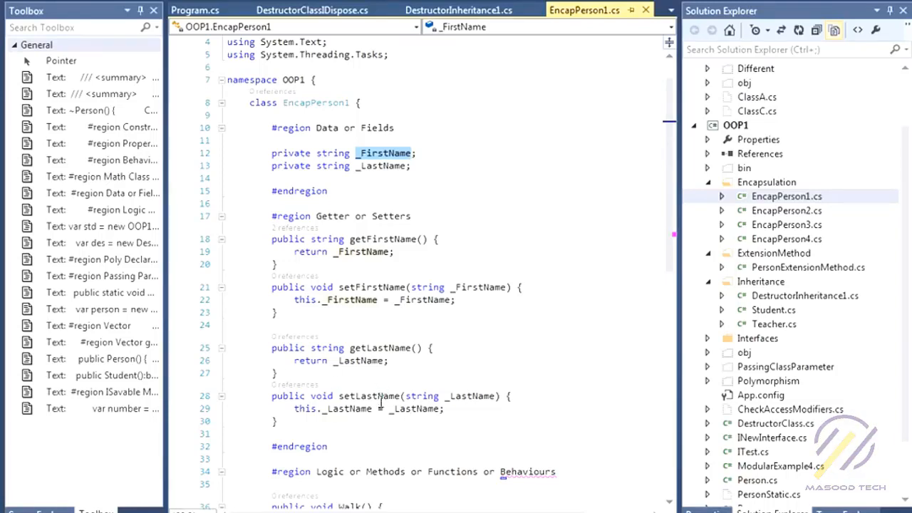
pyautogui.moveTo(410, 207)
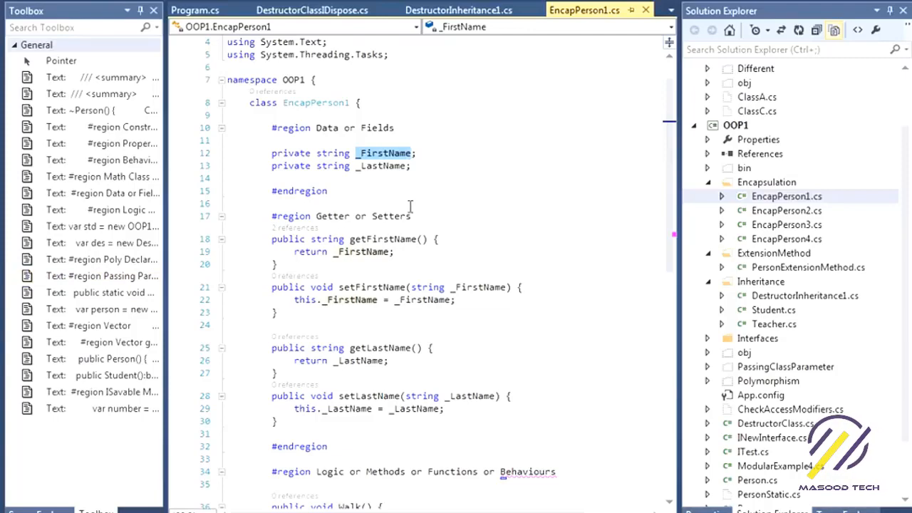
# Step: Open EncapPerson2.cs and scroll through its FirstName and LastName properties
pyautogui.click(194, 10)
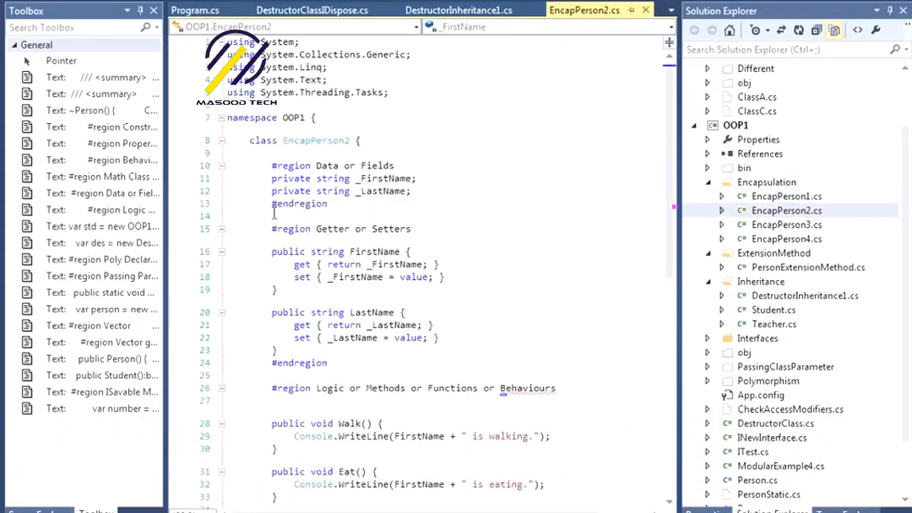
pyautogui.scroll(-3)
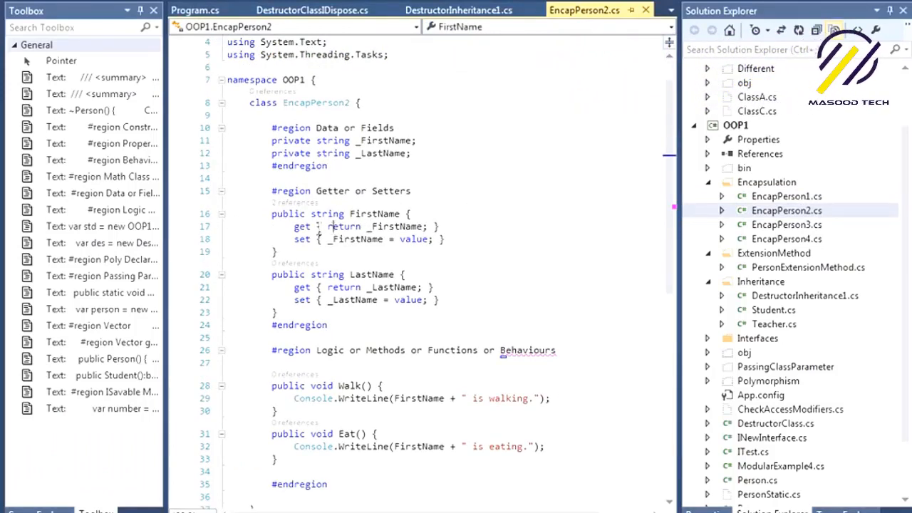
pyautogui.moveTo(328, 250)
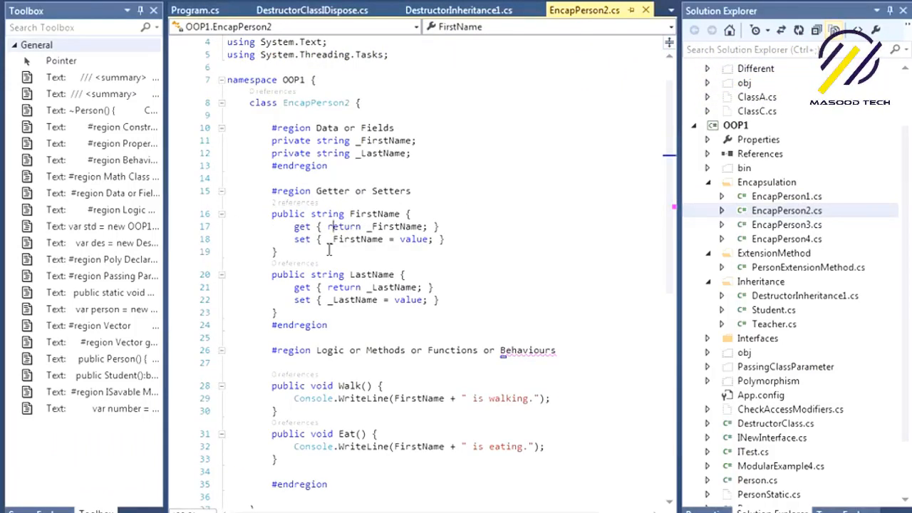
pyautogui.moveTo(453, 250)
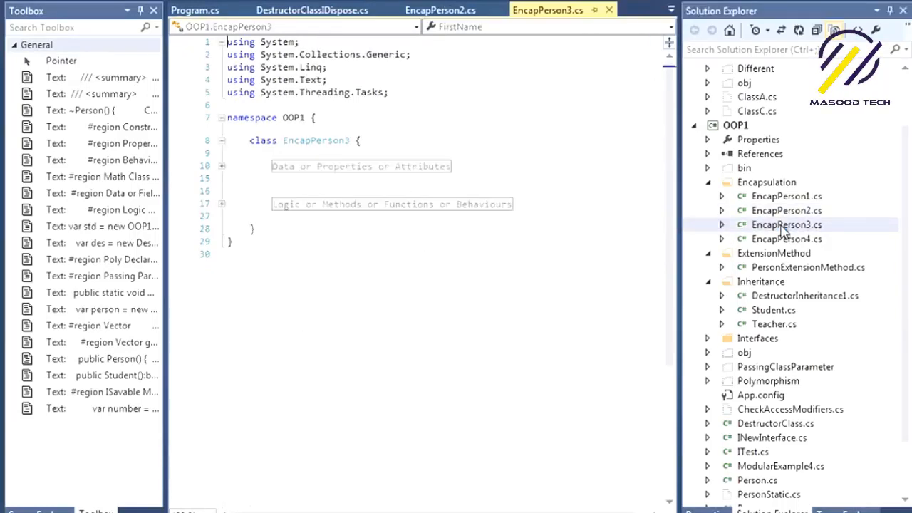
# Step: Expand EncapPerson3's Data or Properties or Attributes region to show the auto-implemented properties
pyautogui.click(222, 165)
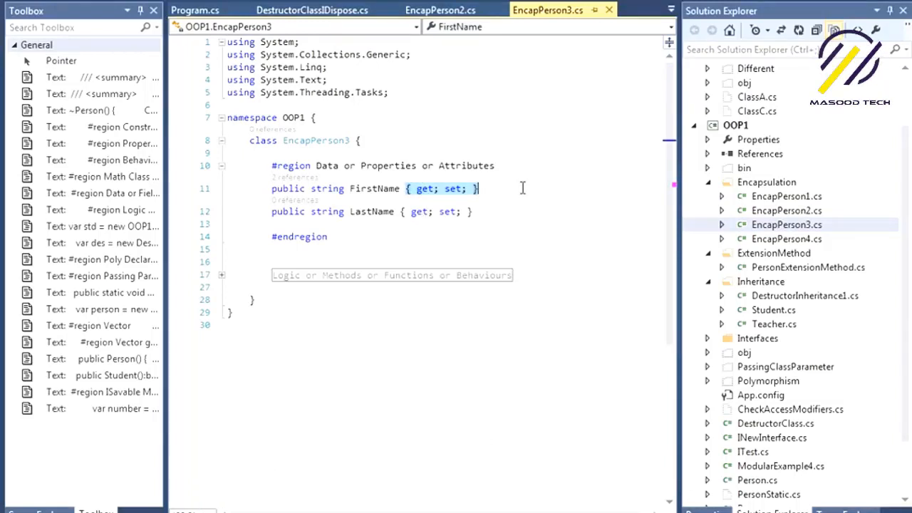
pyautogui.moveTo(354, 235)
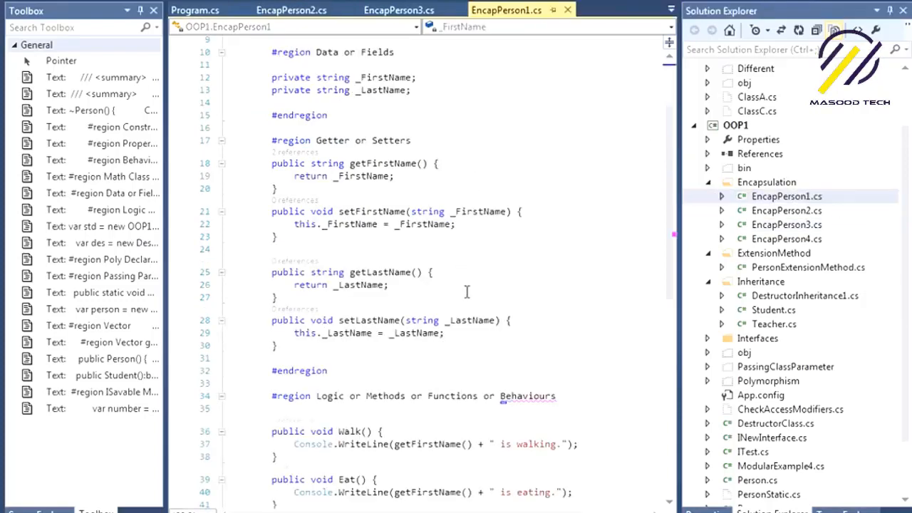
pyautogui.scroll(3)
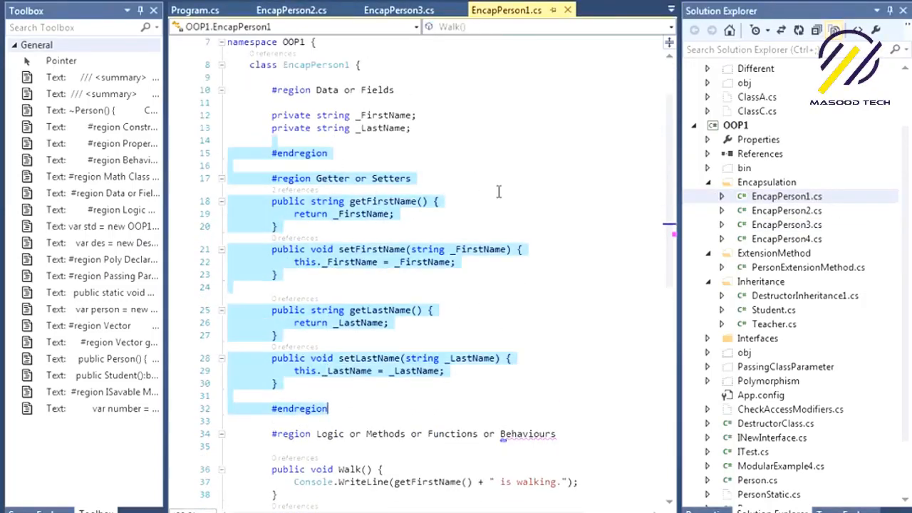
pyautogui.click(278, 274)
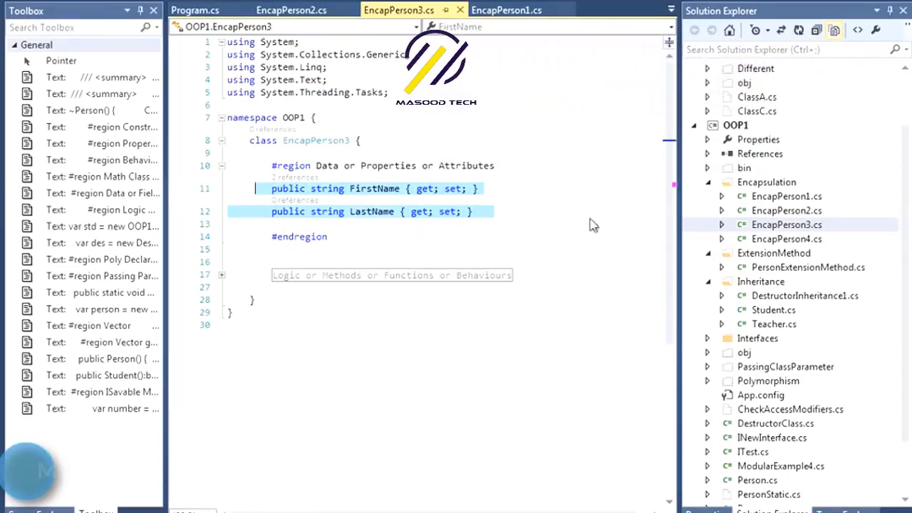
# Step: Open EncapPerson4.cs and place the cursor at the LastName setter to make it private
pyautogui.click(787, 239)
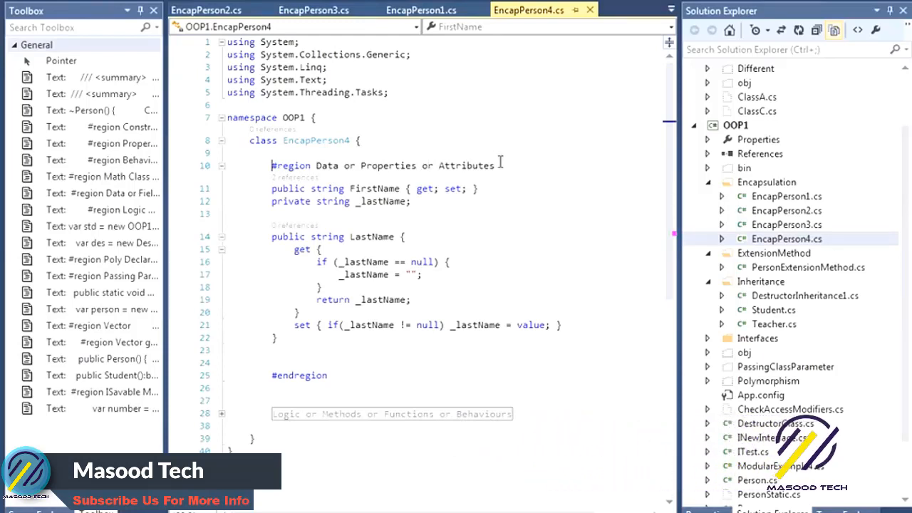
pyautogui.moveTo(328, 188)
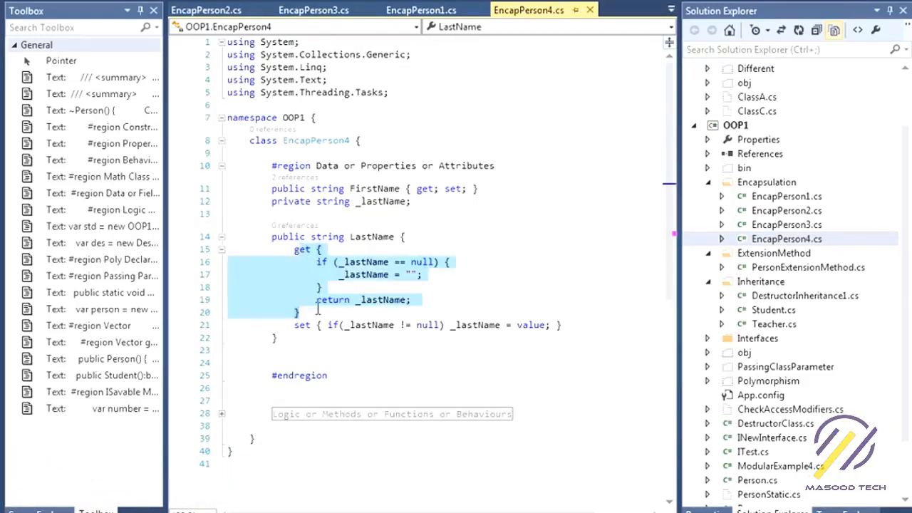
pyautogui.click(426, 325)
pyautogui.write('private ')
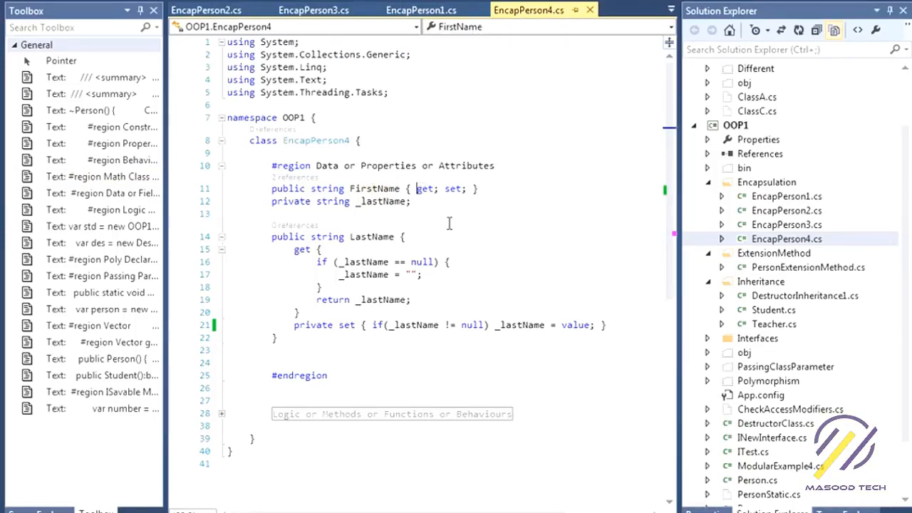
pyautogui.moveTo(472, 287)
pyautogui.write('private ')
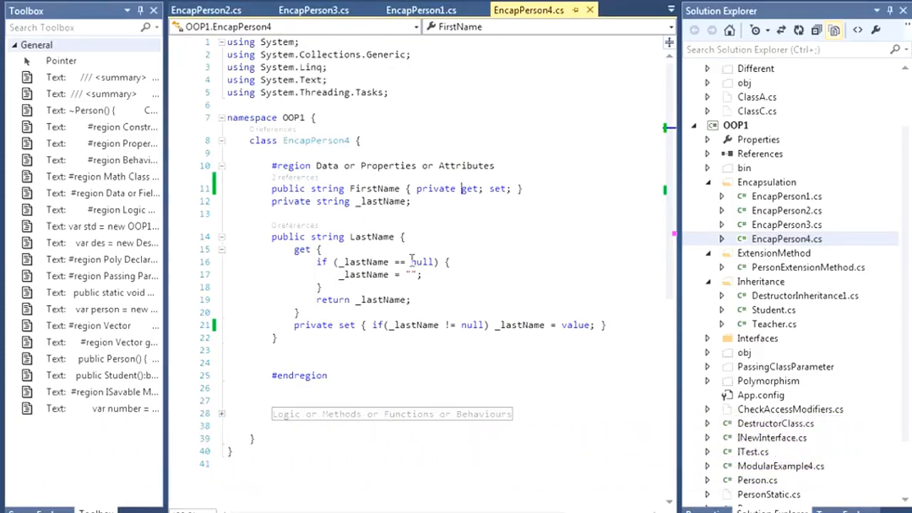
pyautogui.moveTo(442, 280)
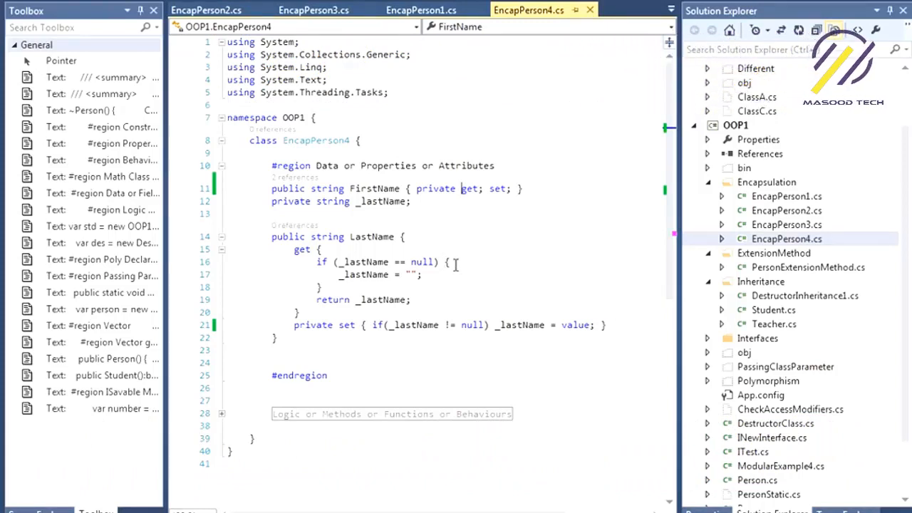
pyautogui.moveTo(455, 266)
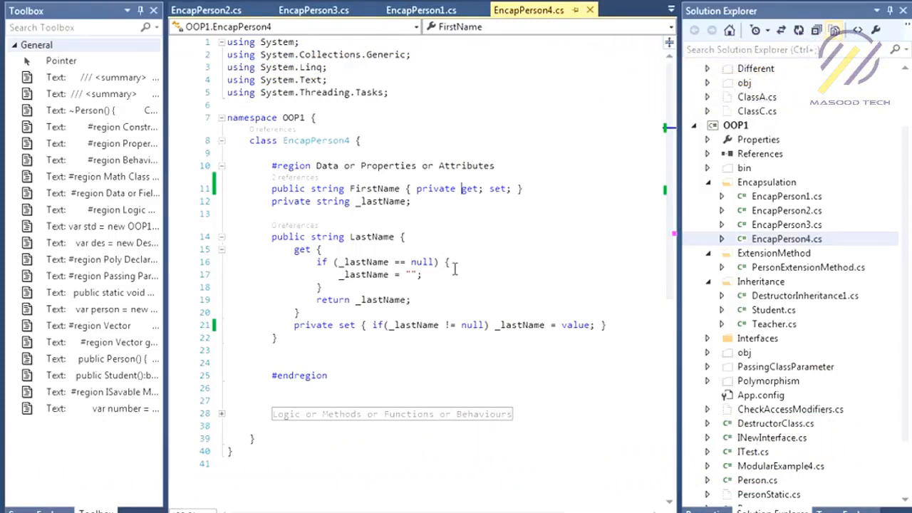